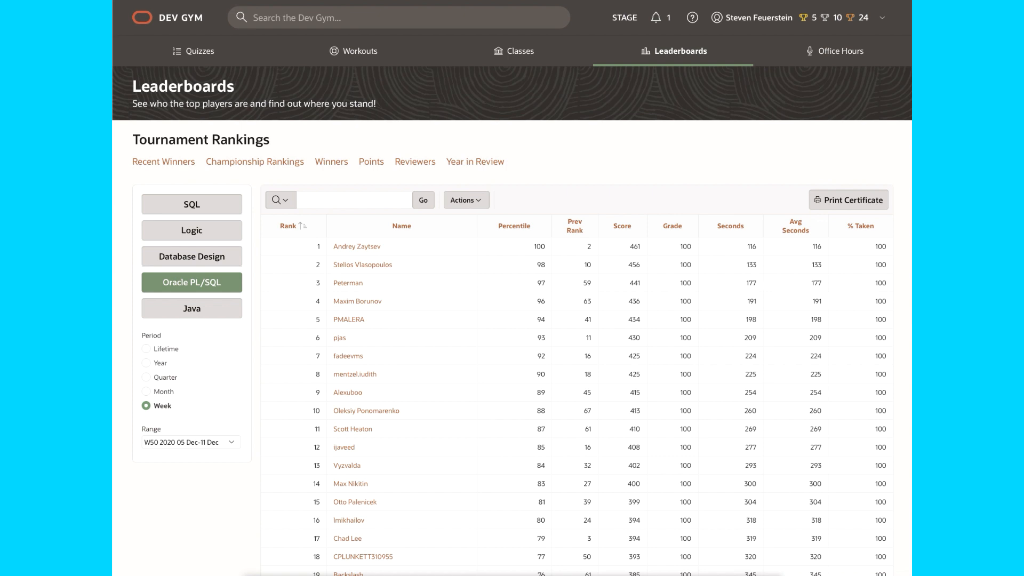
mouse_move(399, 289)
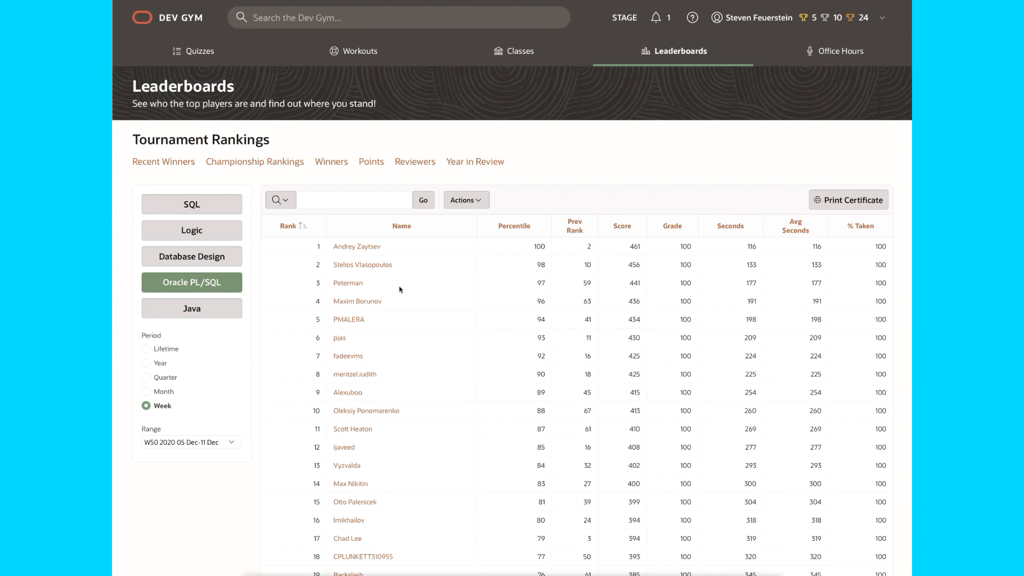
mouse_move(462, 335)
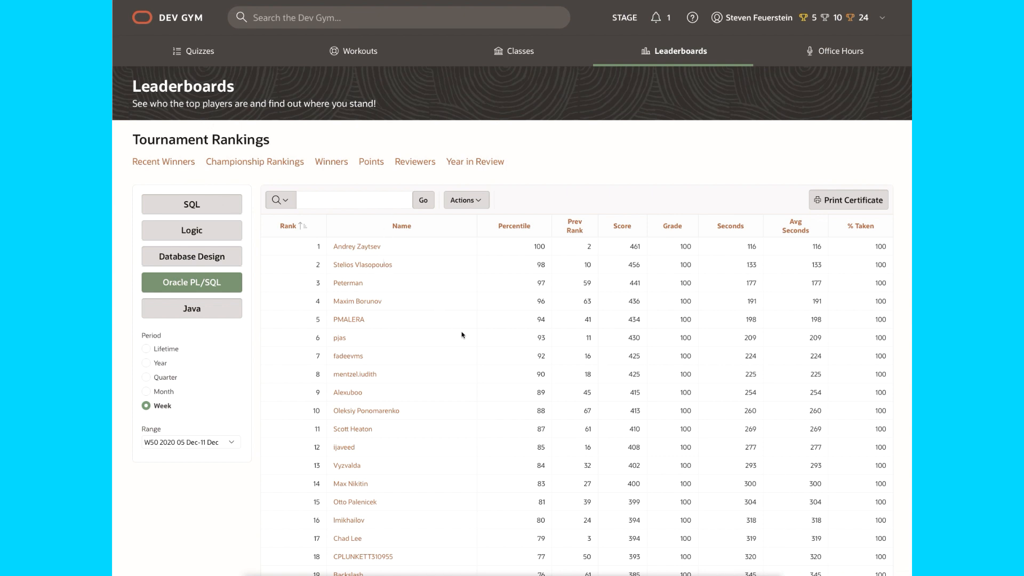
Leave the weekly PL/SQL leaderboard and go to the profile settings page
scroll("down", 3)
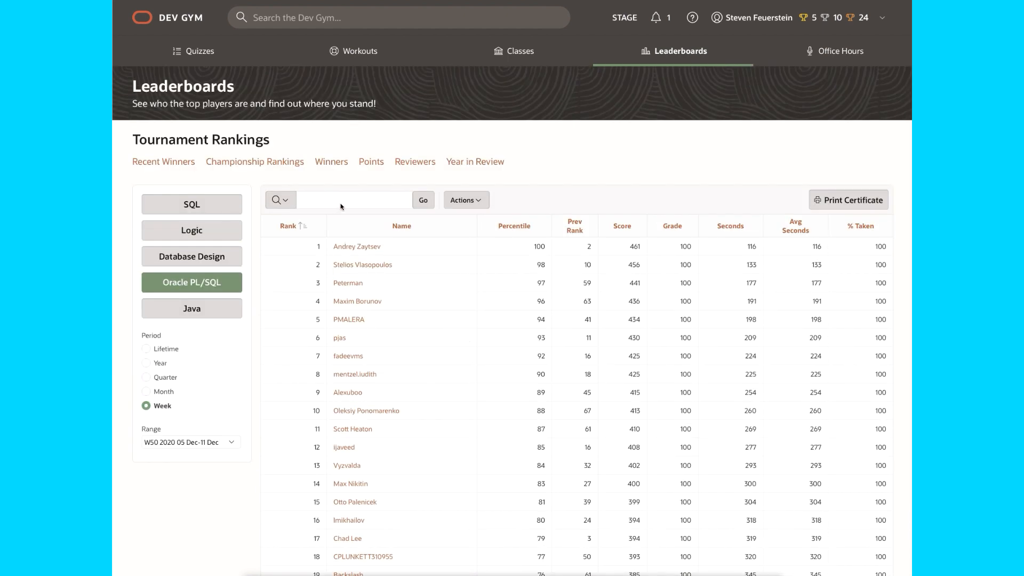
left_click(352, 200)
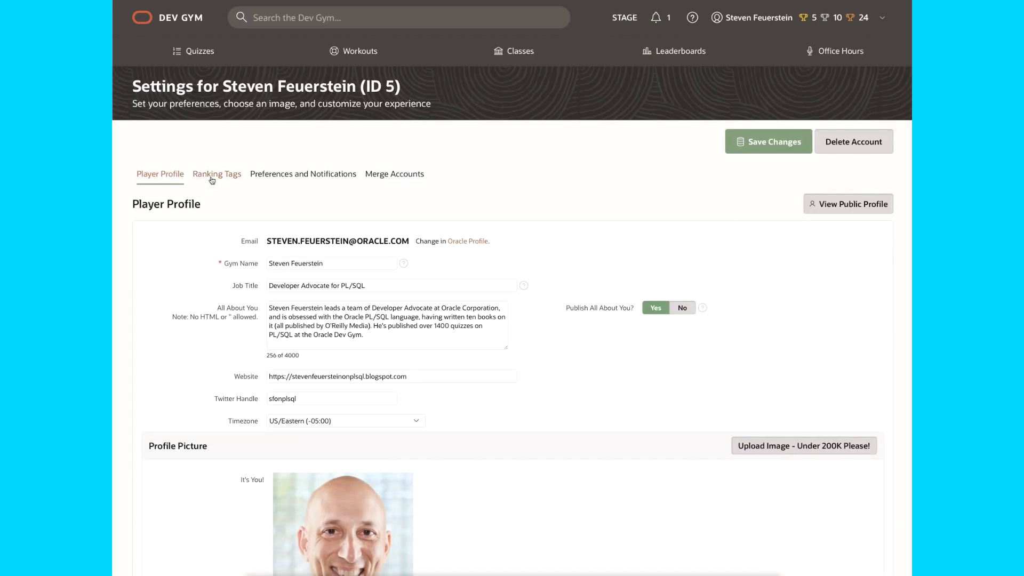
Add the ranking tag MY_DEV_TEAM in the Ranking Tags settings and save
left_click(216, 174)
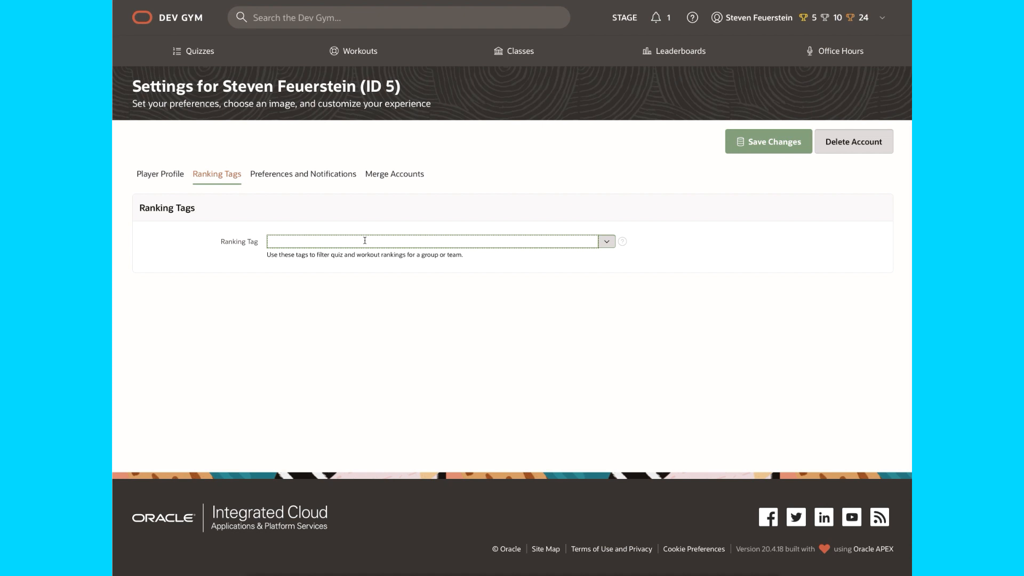
type("my_sdev_")
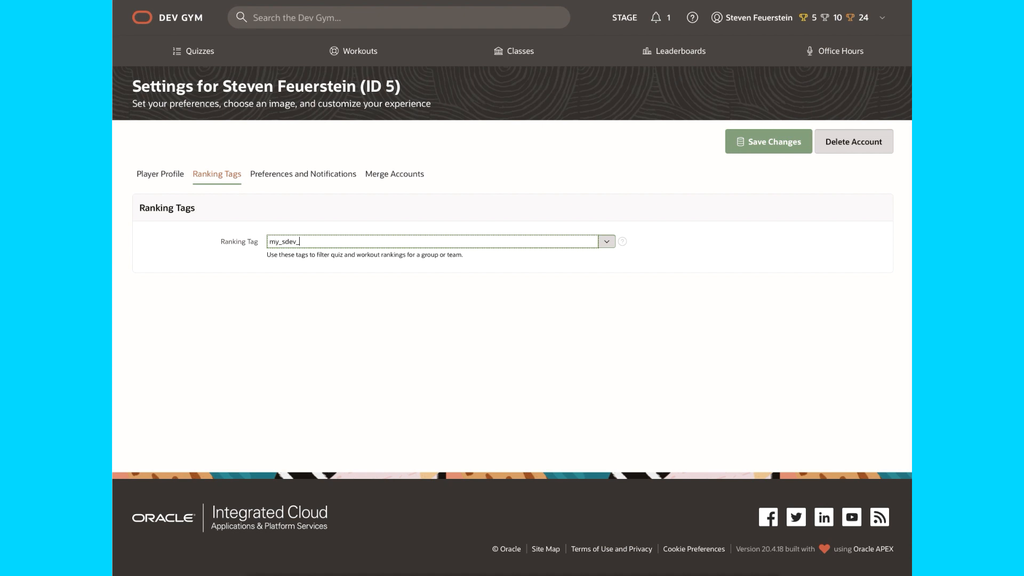
type("my_dev_tea")
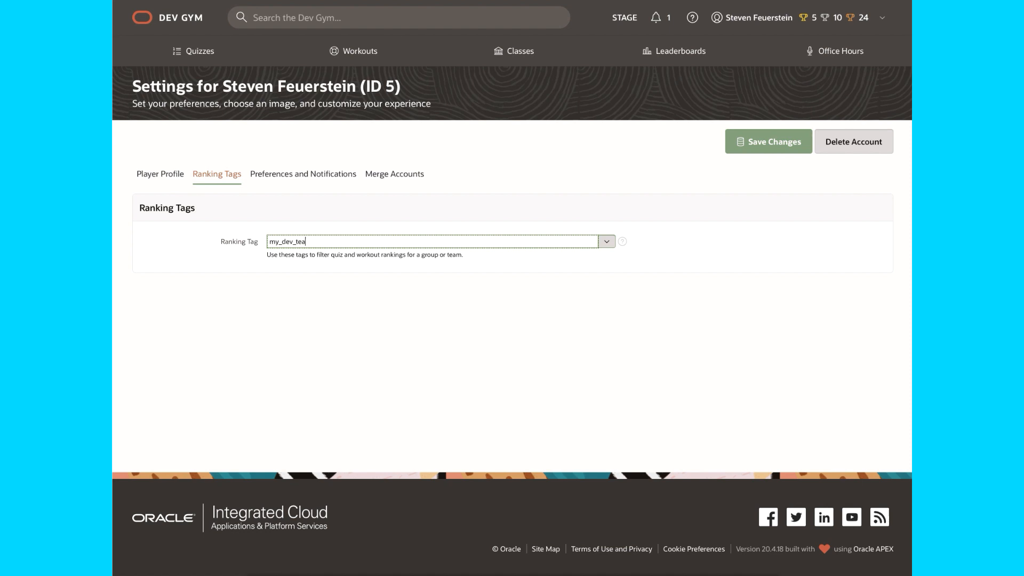
type("m")
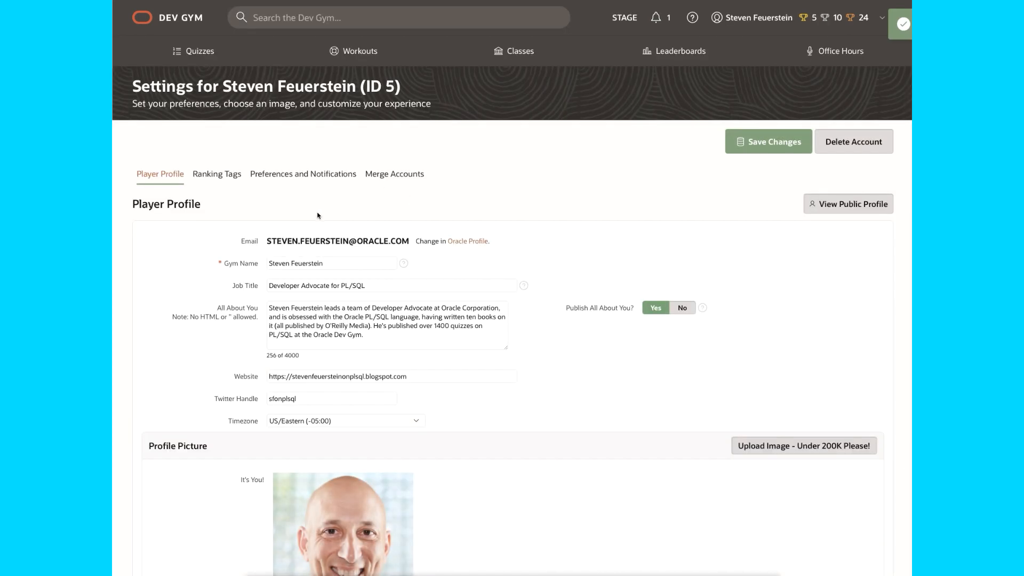
Add a second ranking tag APEX_PROS alongside MY_DEV_TEAM and save the changes
left_click(216, 173)
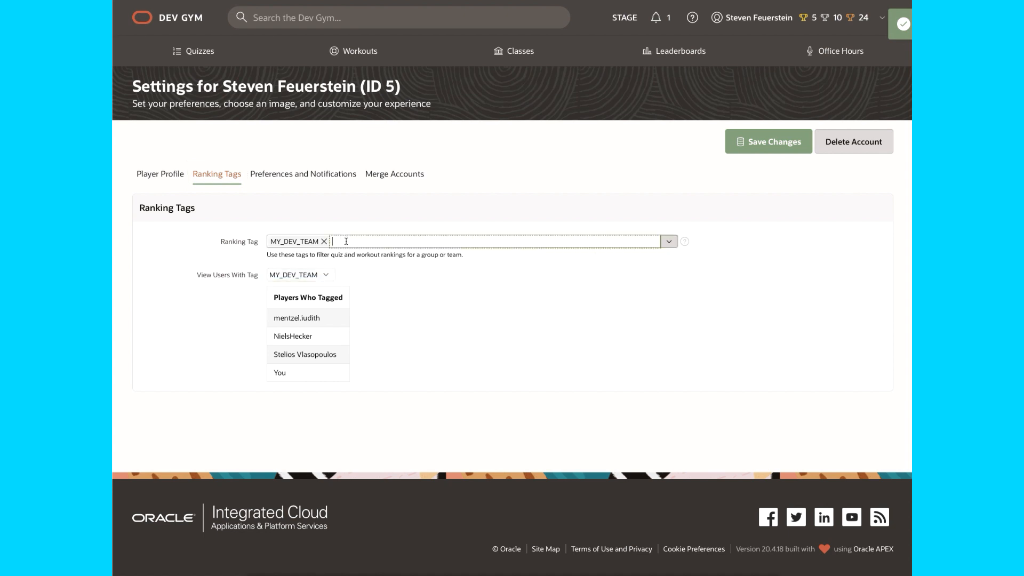
type("APEX_PROS")
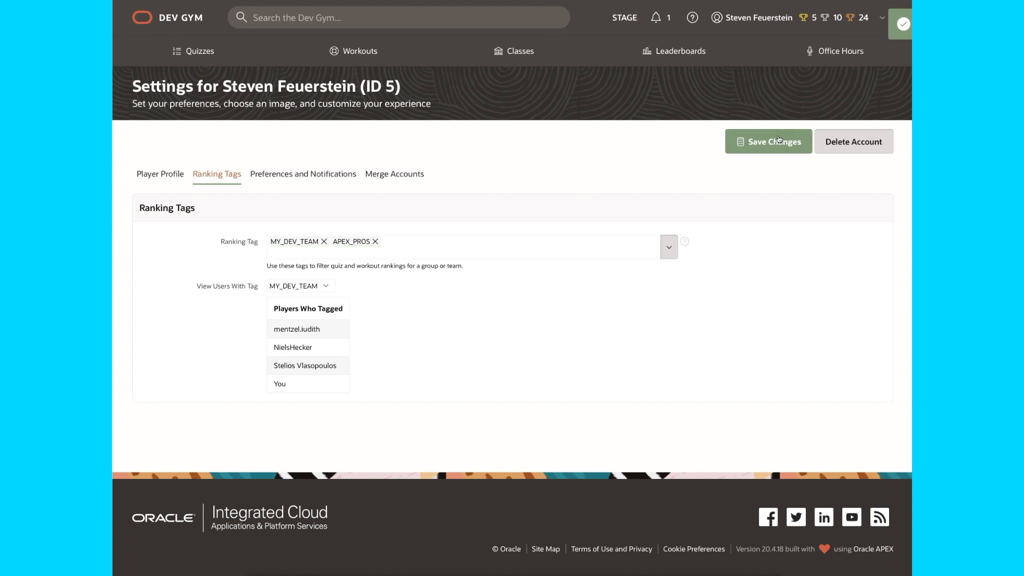
left_click(159, 173)
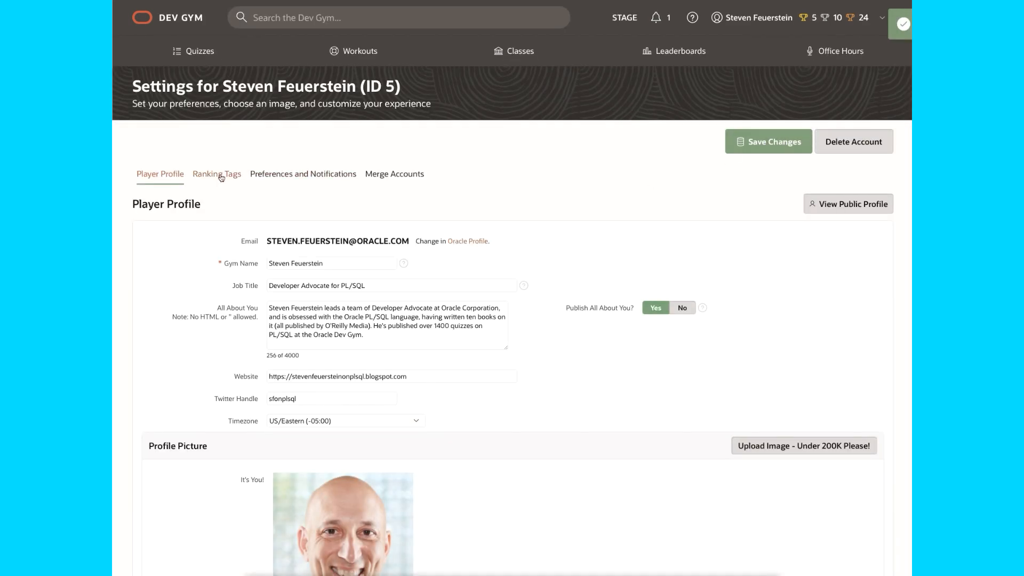
left_click(216, 173)
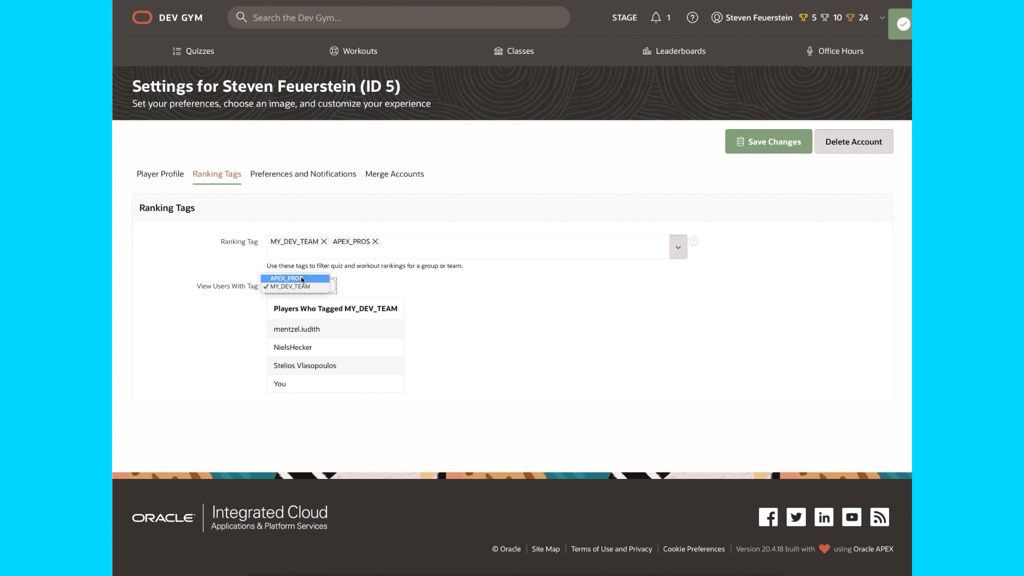
Check the players sharing APEX_PROS, then the four players tagged MY_DEV_TEAM
left_click(282, 279)
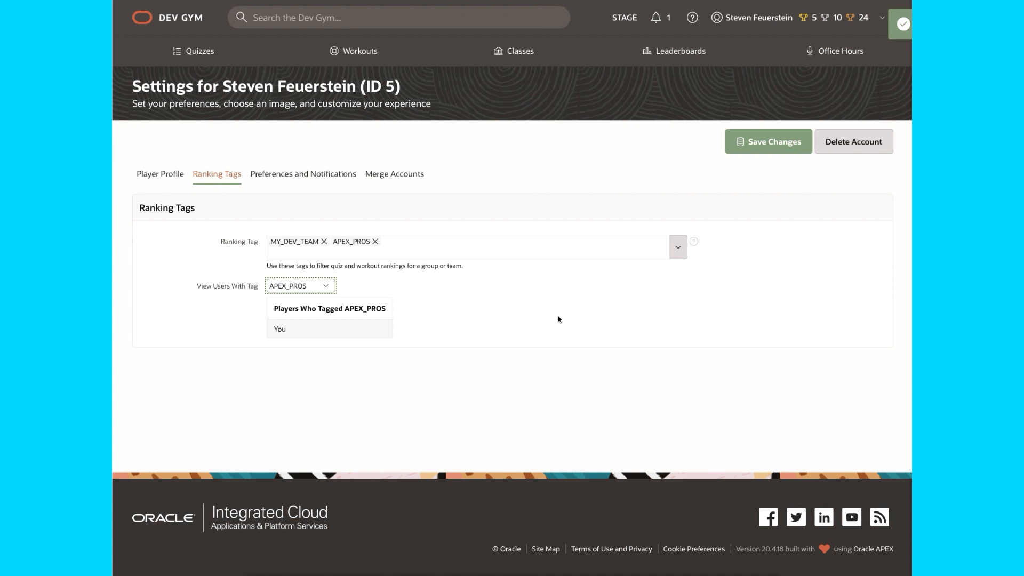
left_click(299, 286)
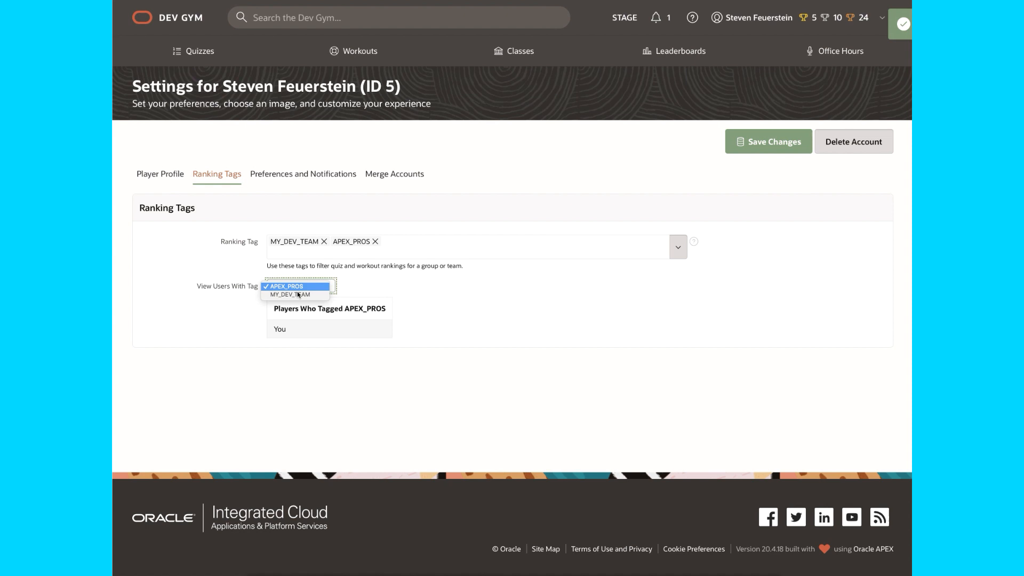
left_click(289, 294)
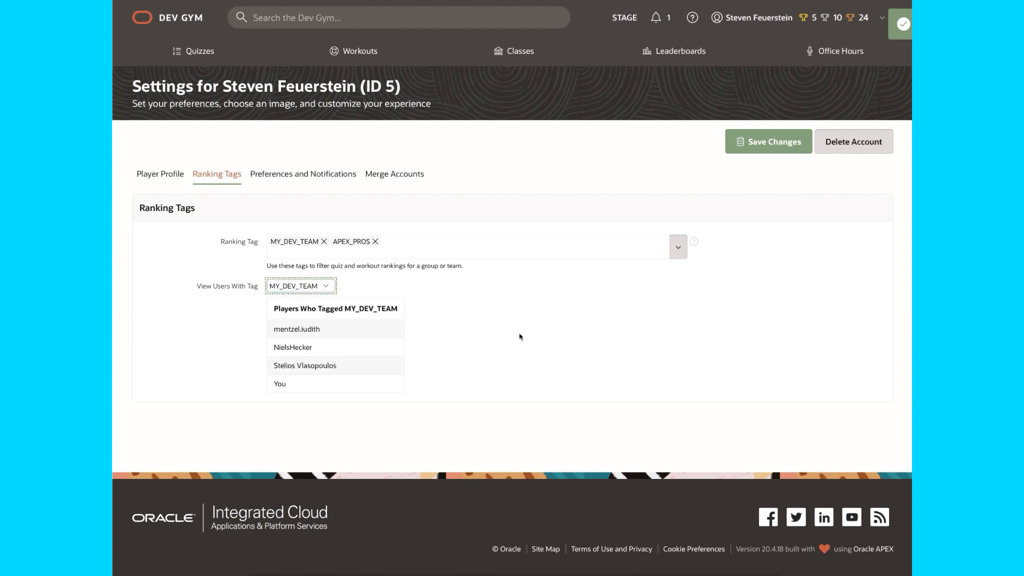
mouse_move(357, 368)
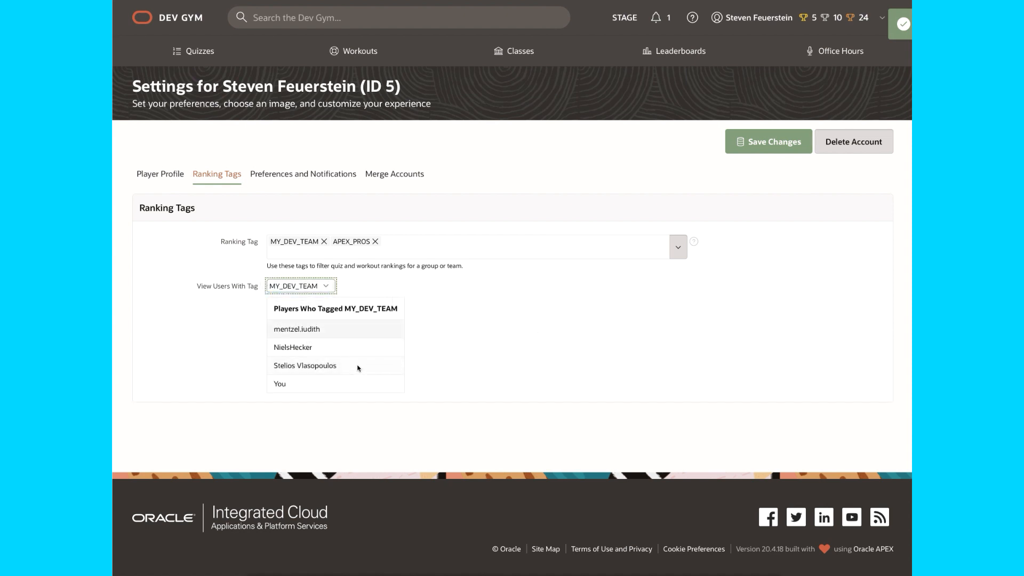
mouse_move(369, 371)
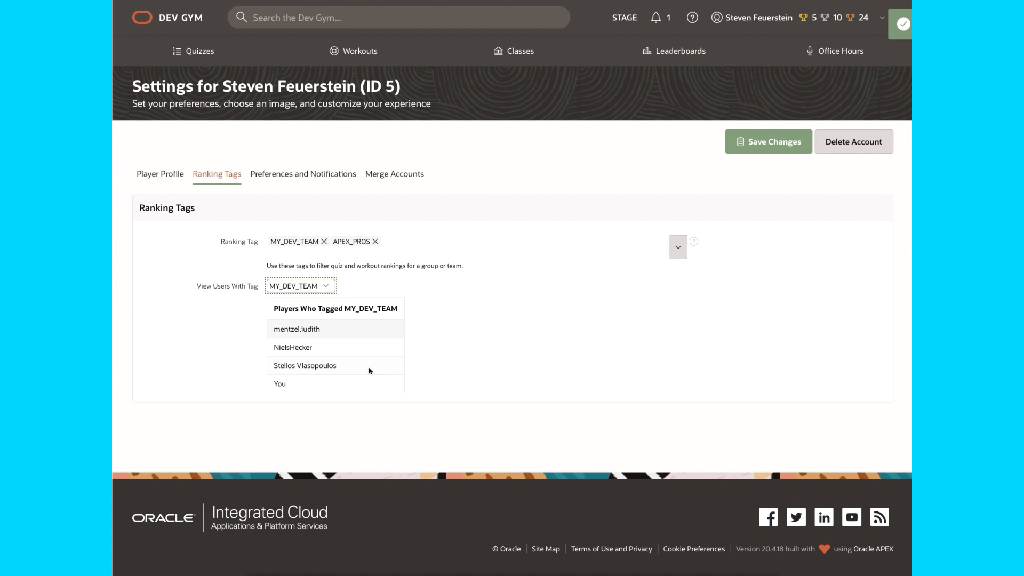
mouse_move(381, 382)
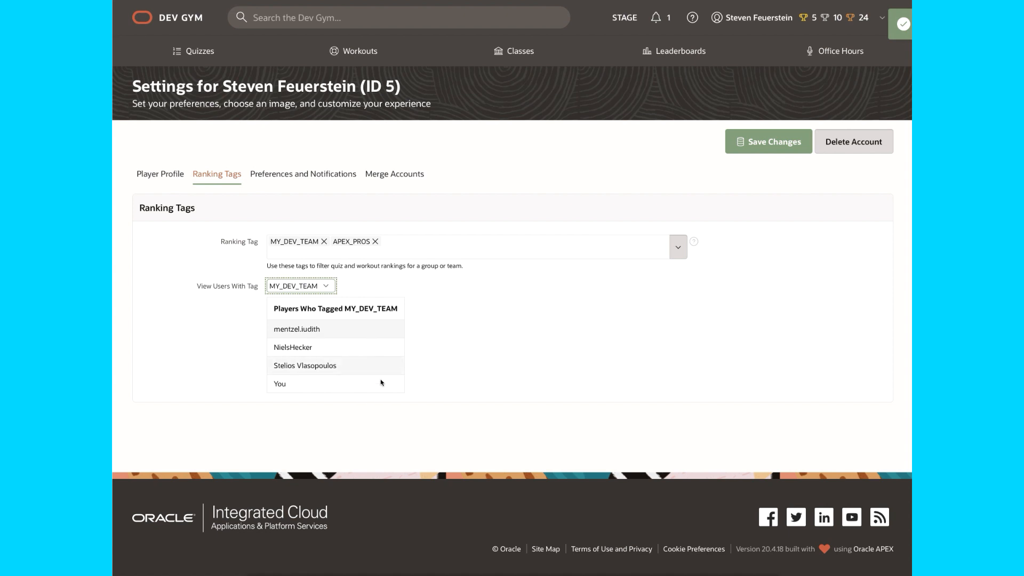
mouse_move(300, 300)
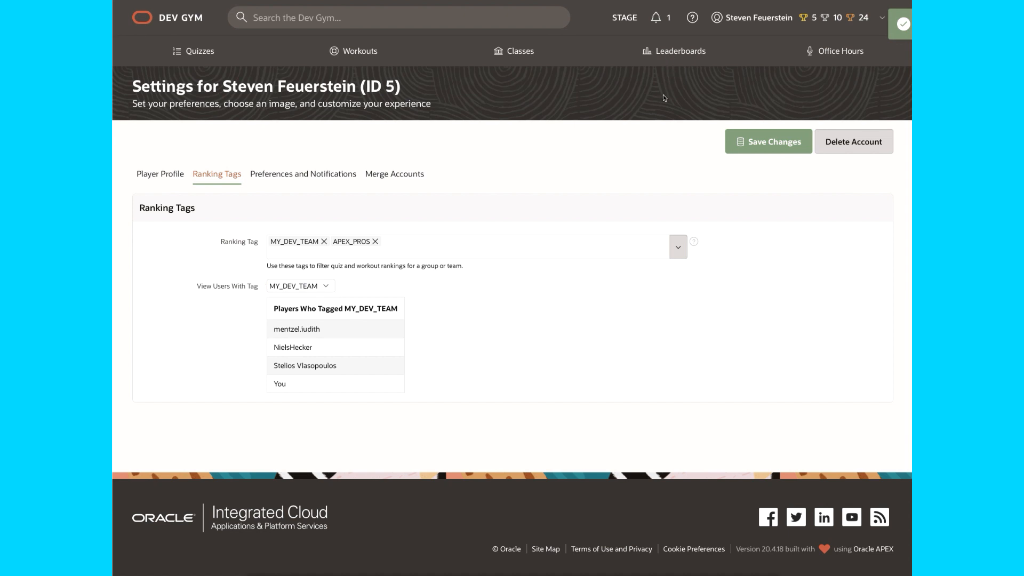
Filter the weekly PL/SQL leaderboard by tag MY_DEV_TEAM and remove the 'stelios' name search
left_click(672, 51)
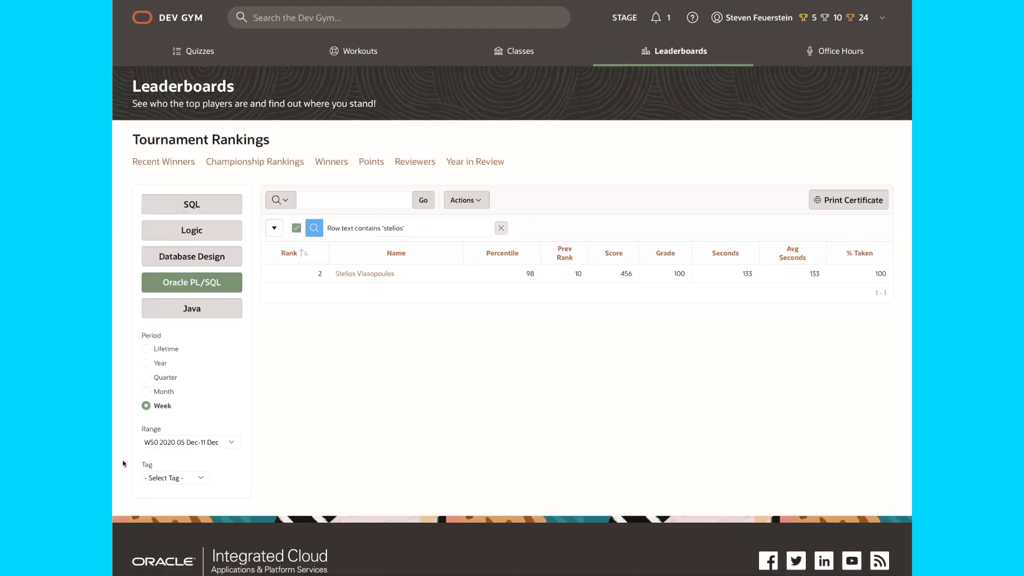
left_click(172, 477)
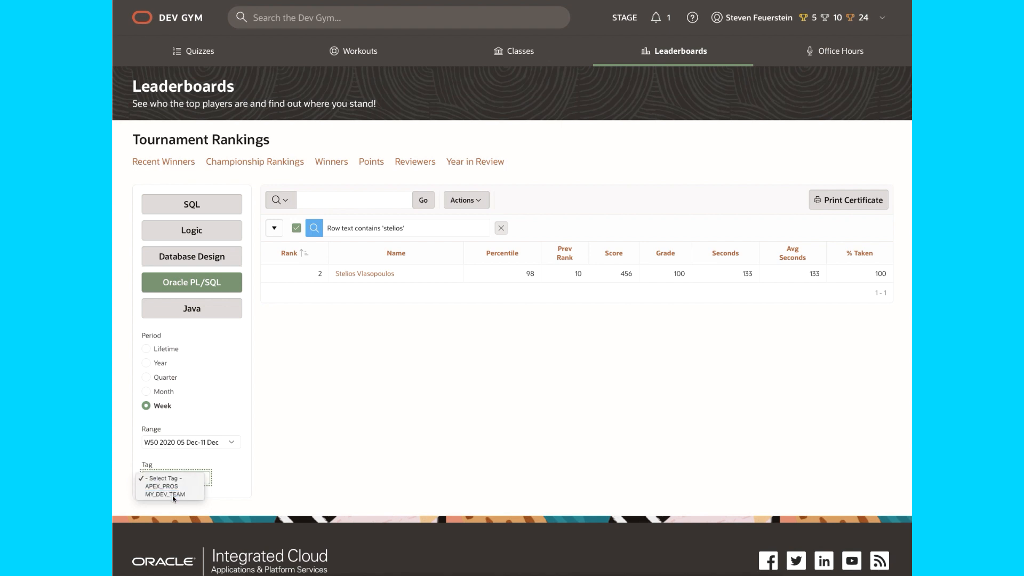
left_click(164, 494)
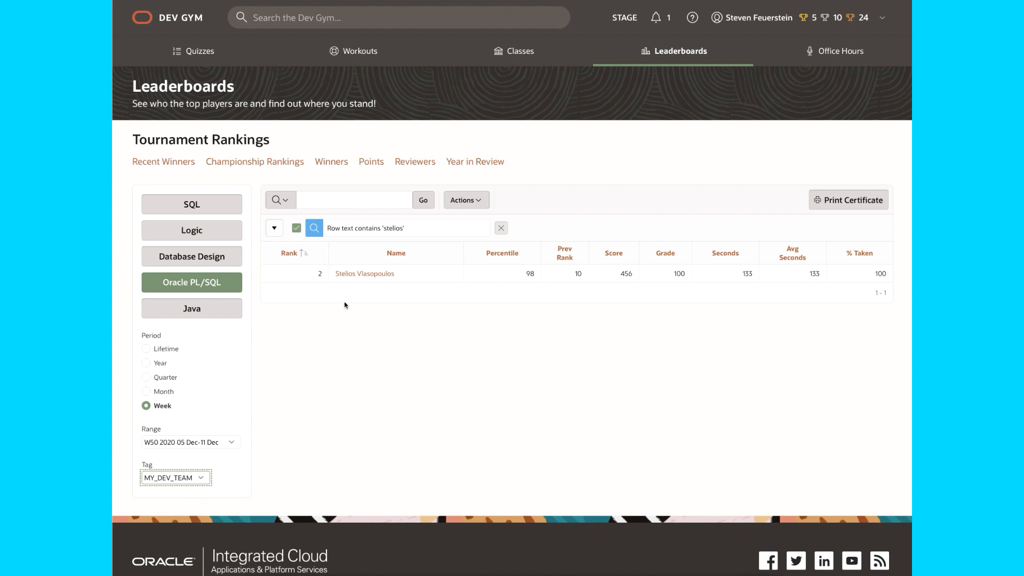
left_click(501, 227)
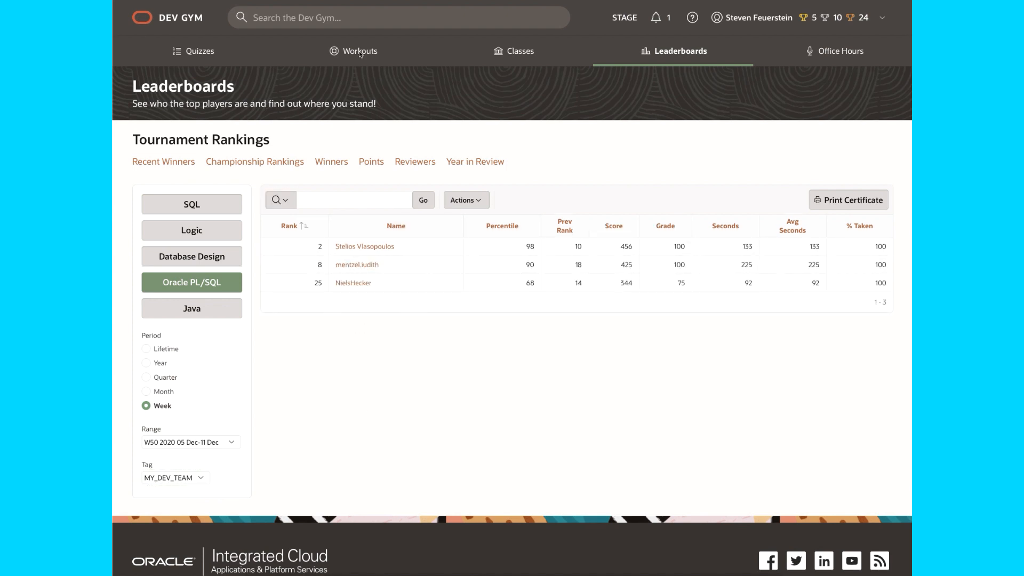
Visit Workouts and return to the MY_DEV_TEAM leaderboard listing three teammates
left_click(358, 51)
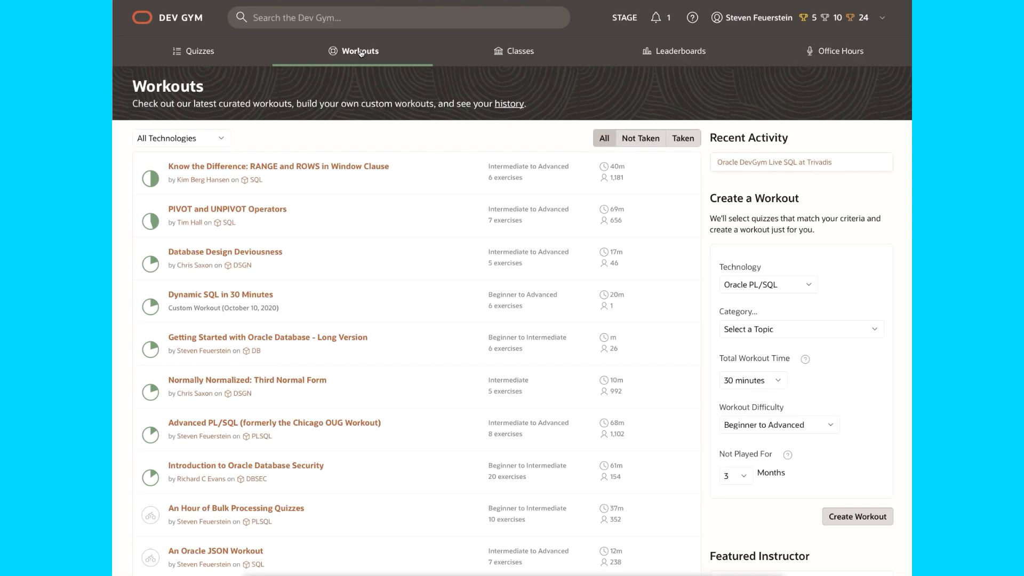
left_click(679, 51)
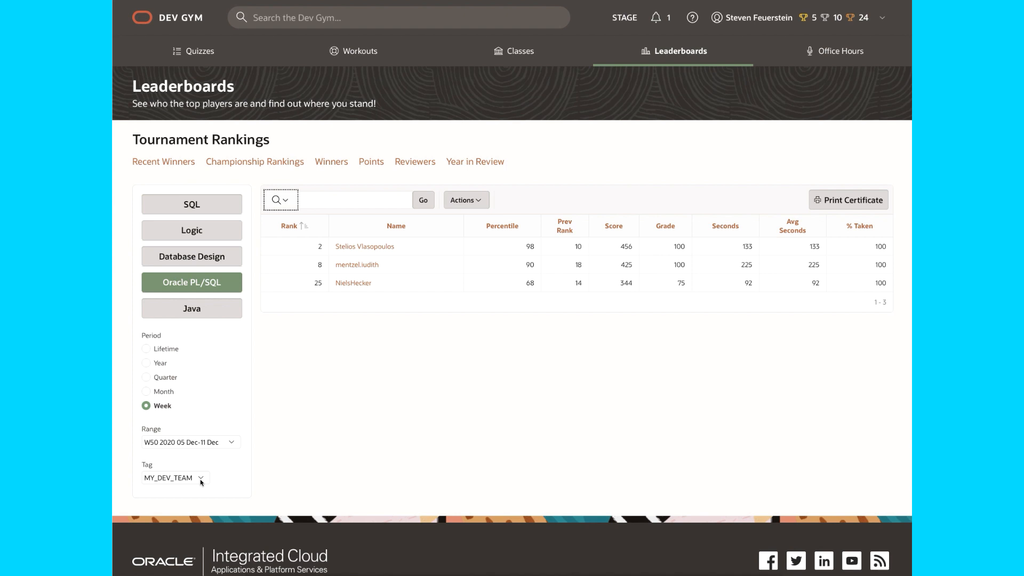
mouse_move(214, 478)
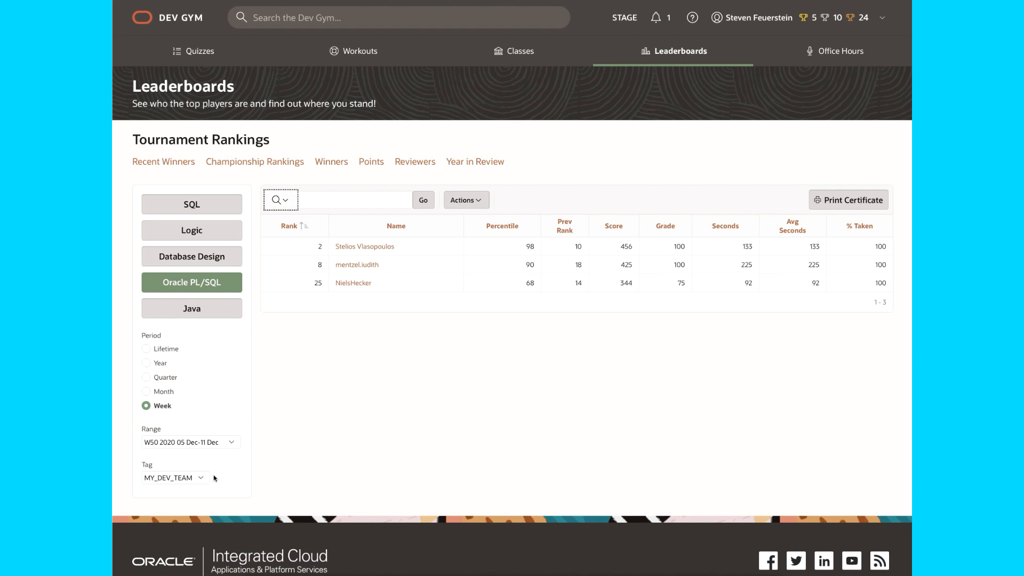
From Workouts, open the 'Oracle DevGym Live SQL at Trivadis' workout review page
left_click(359, 51)
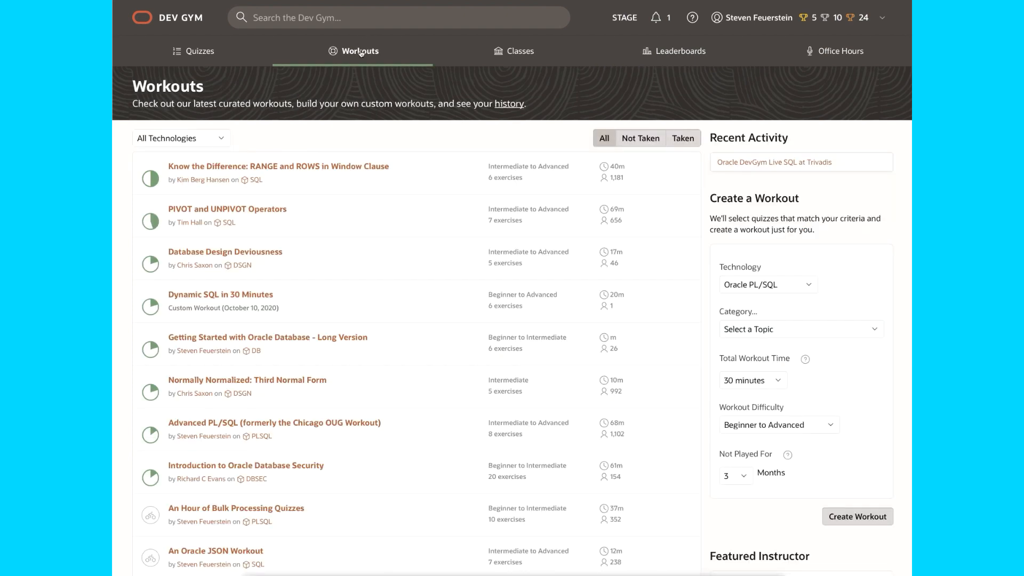
scroll("down", 3)
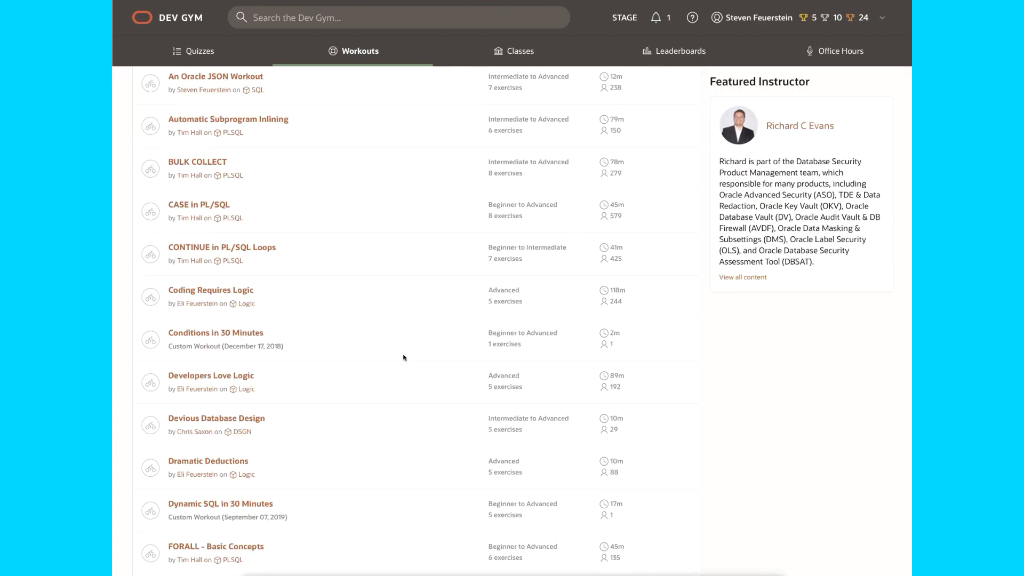
scroll("down", 3)
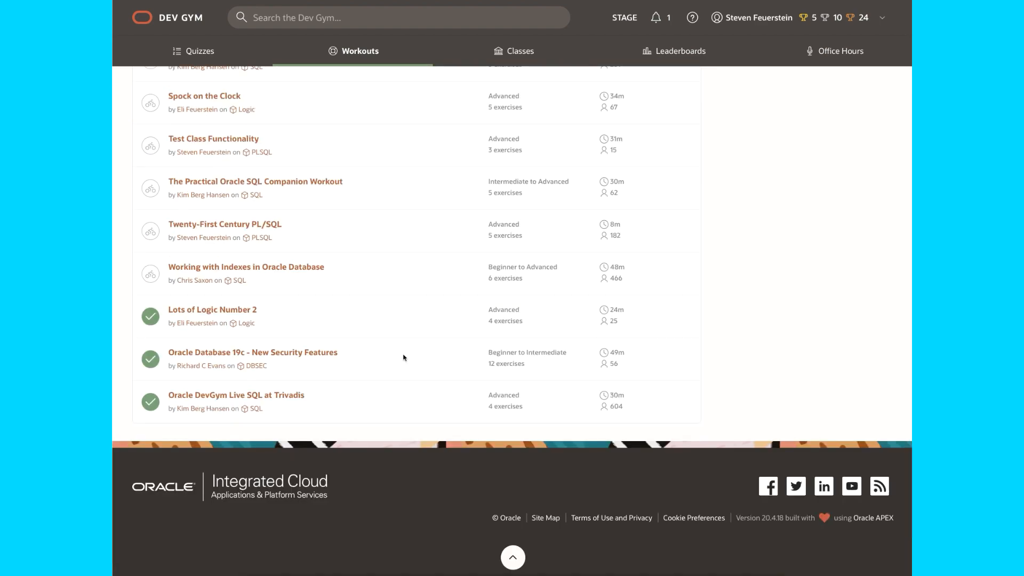
mouse_move(254, 421)
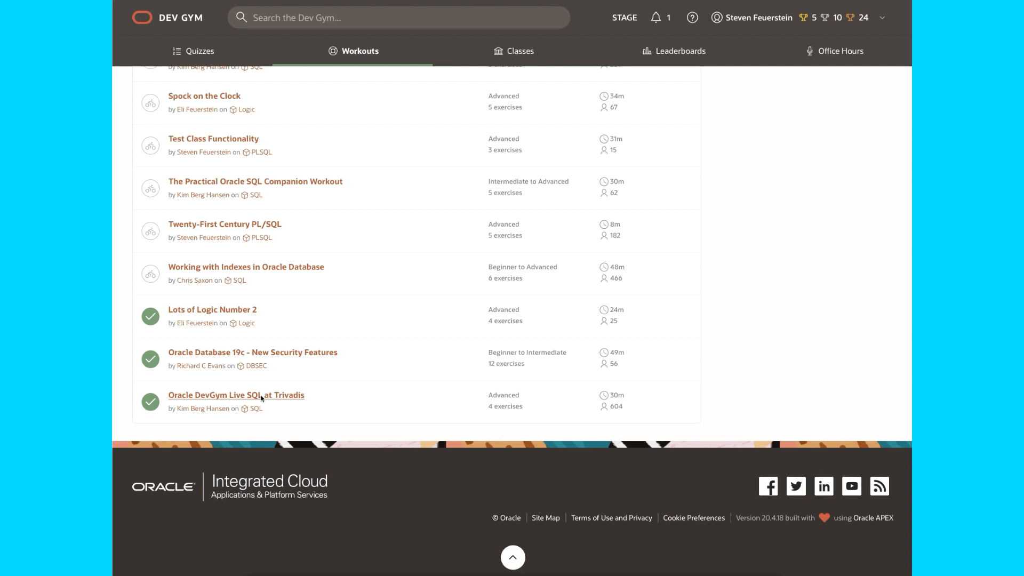
left_click(235, 394)
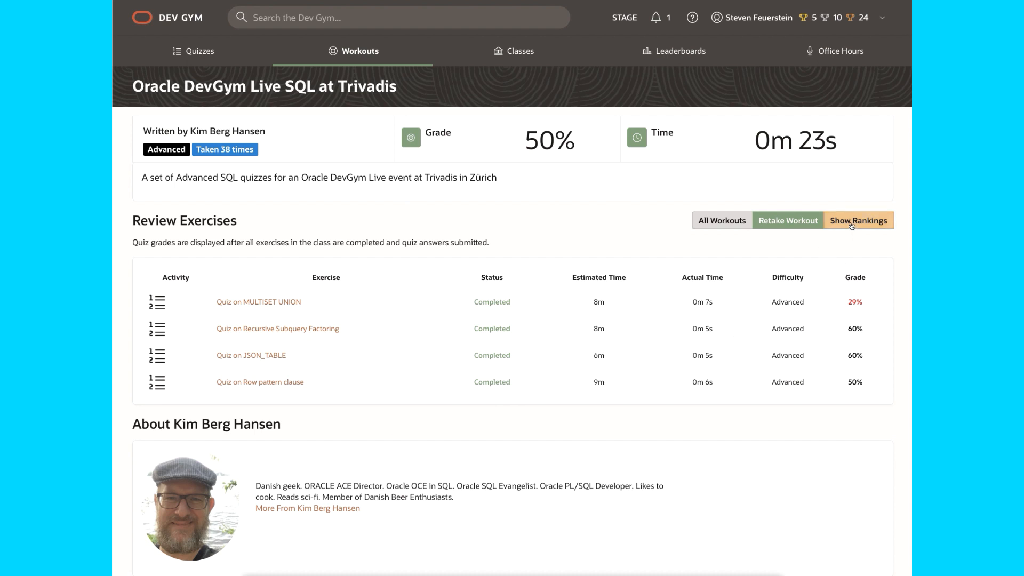
Show this workout's rankings filtered to APEX_PROS, then to MY_DEV_TEAM with three players' grades
left_click(858, 220)
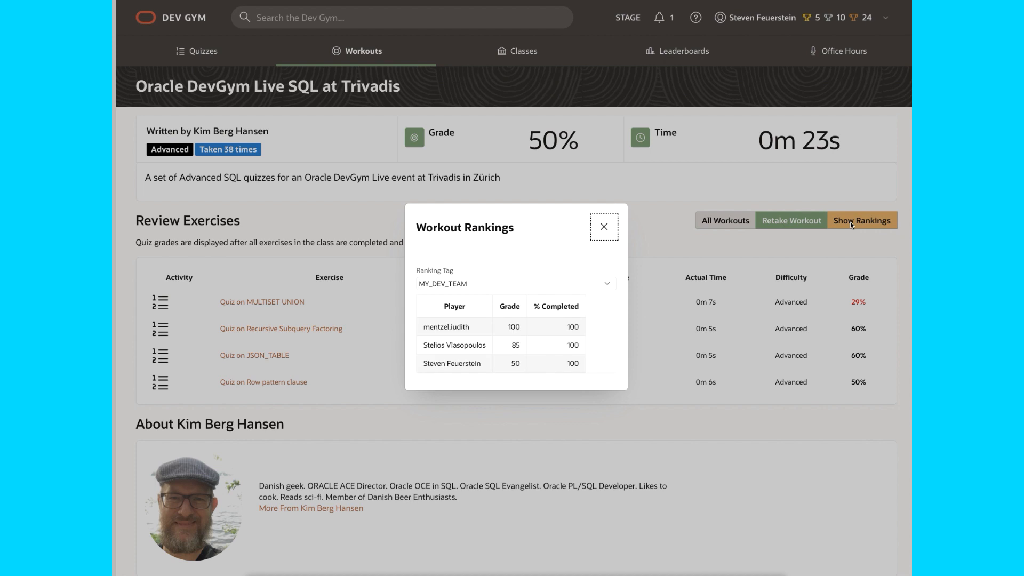
left_click(514, 284)
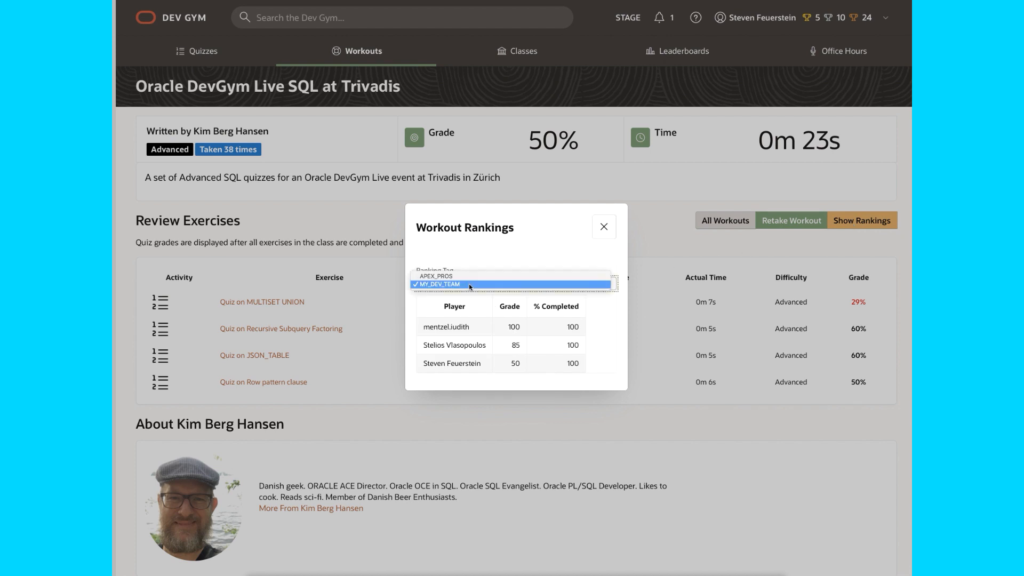
left_click(435, 275)
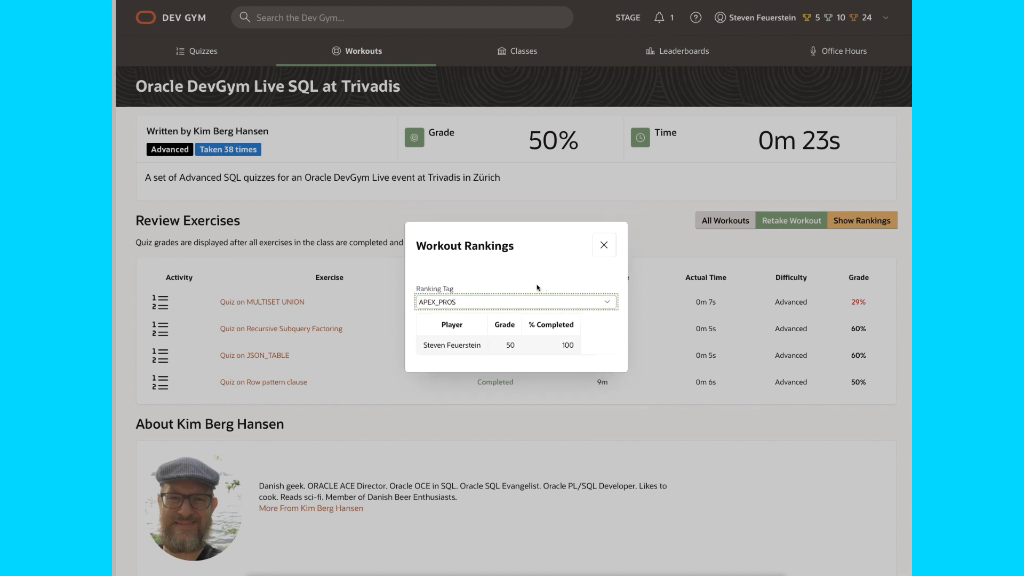
left_click(515, 302)
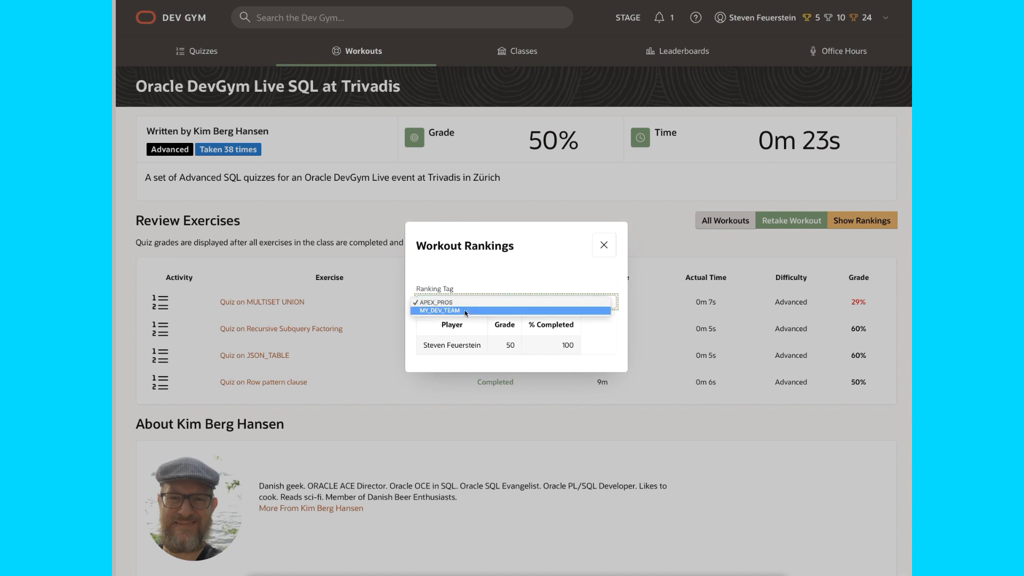
left_click(438, 310)
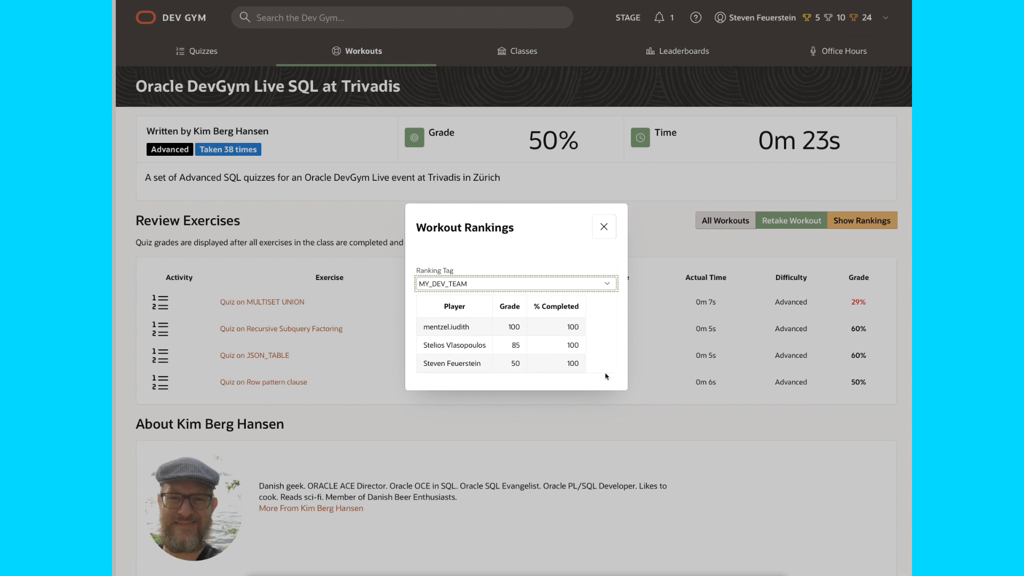
mouse_move(714, 28)
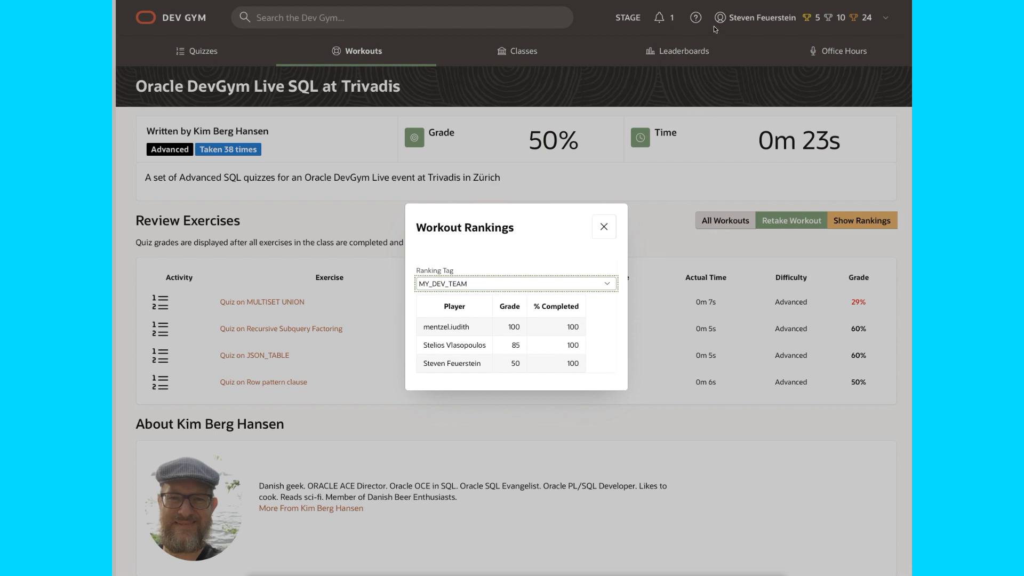
mouse_move(525, 238)
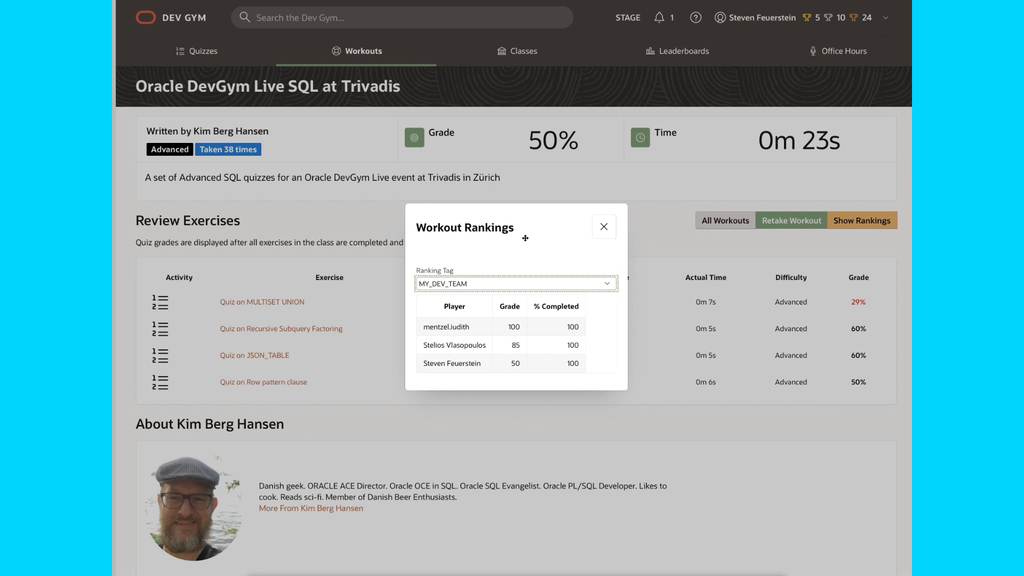
Close the rankings and return to the profile's Ranking Tags showing MY_DEV_TEAM and APEX_PROS
left_click(602, 227)
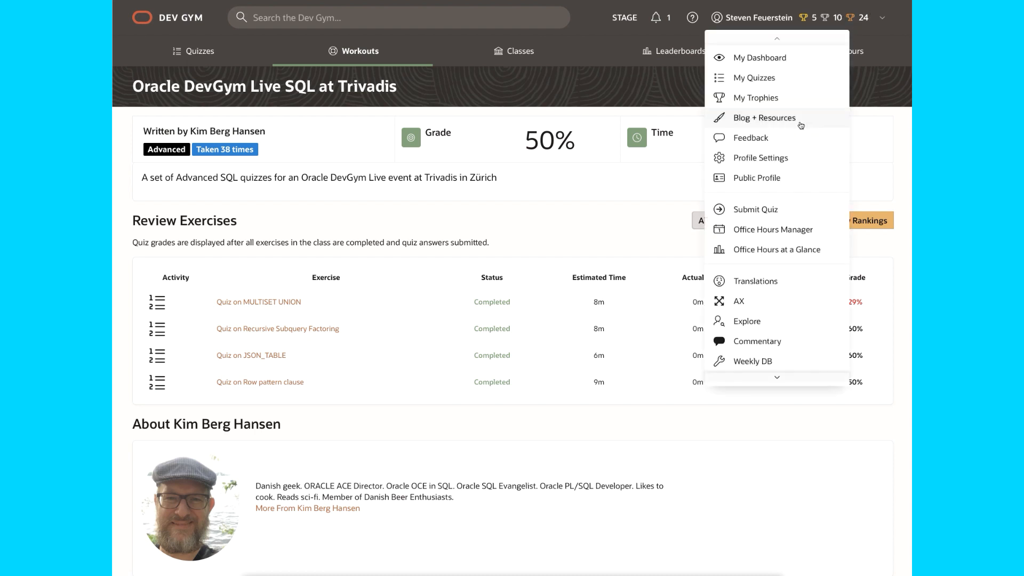
mouse_move(777, 162)
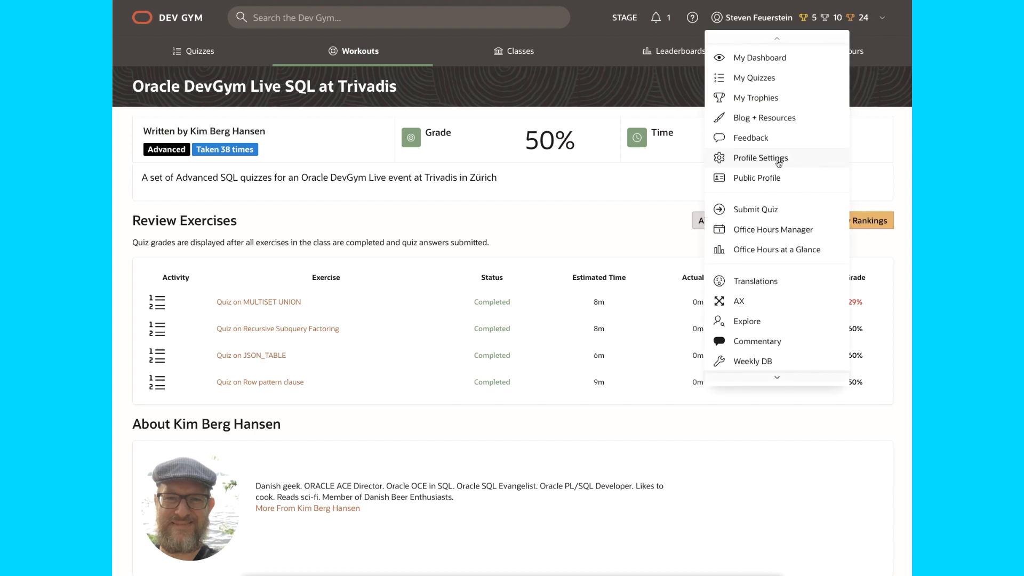
left_click(760, 157)
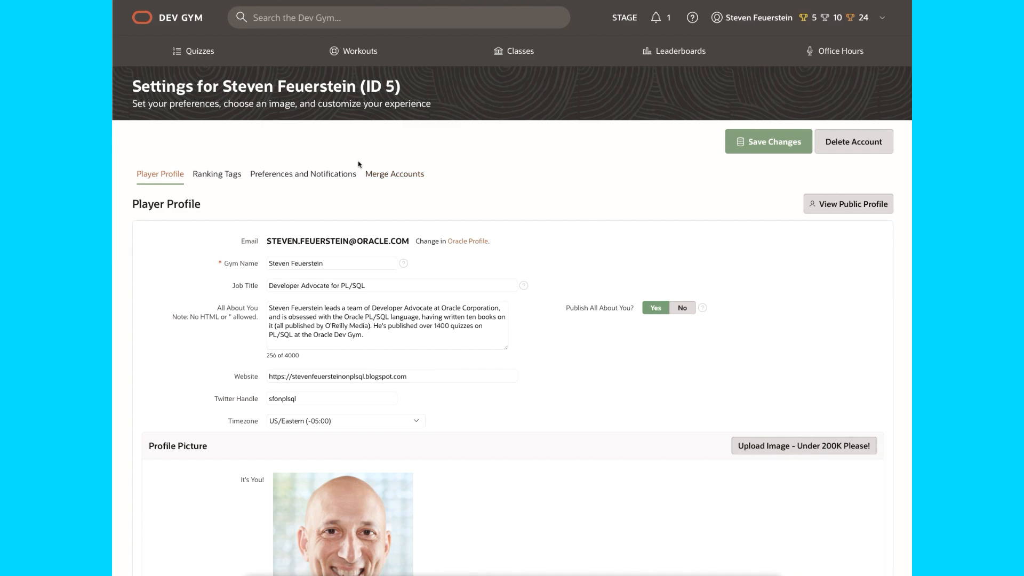
left_click(216, 174)
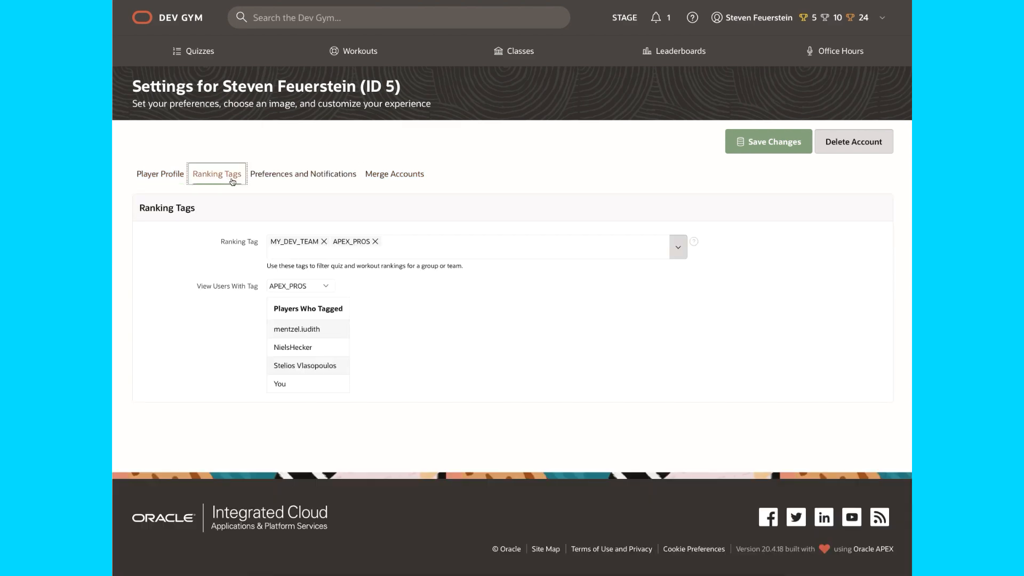